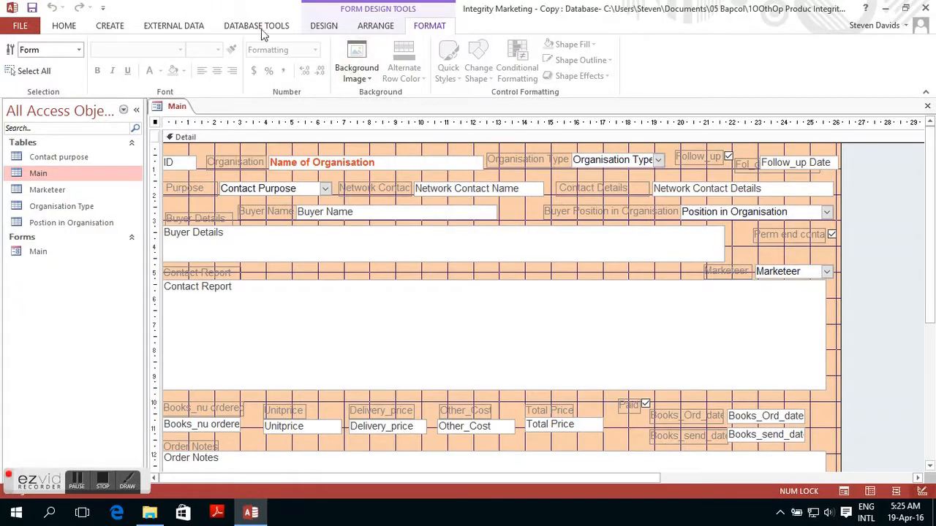
Browse the Database Tools, Format, Design and External Data ribbons, ending on Database Tools.
click(256, 25)
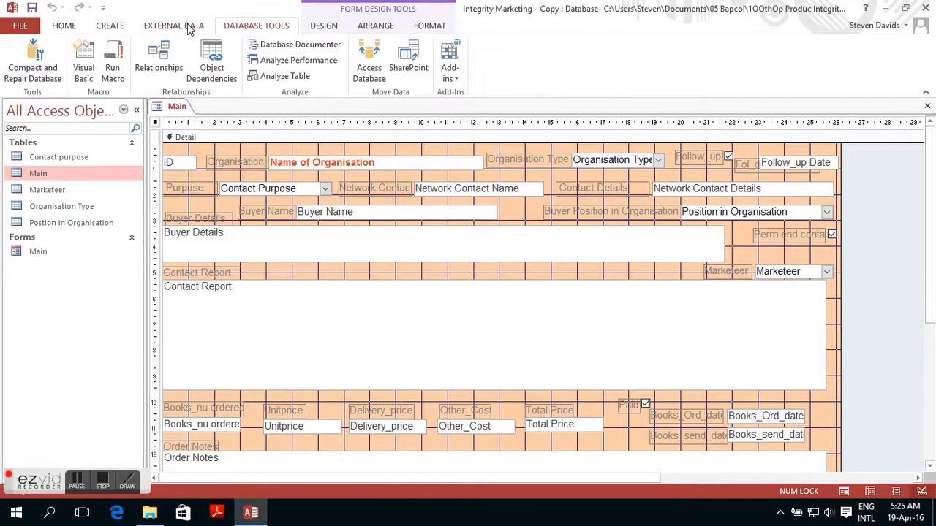
click(110, 26)
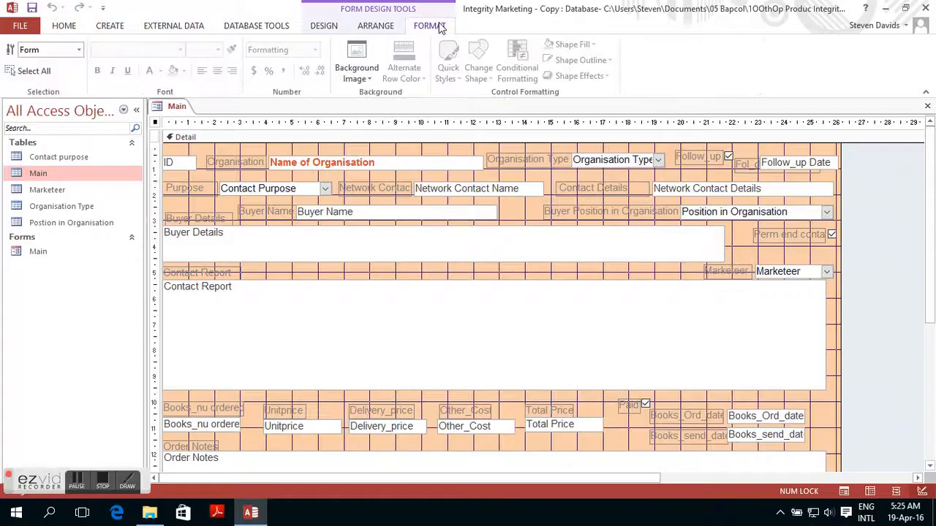
click(325, 27)
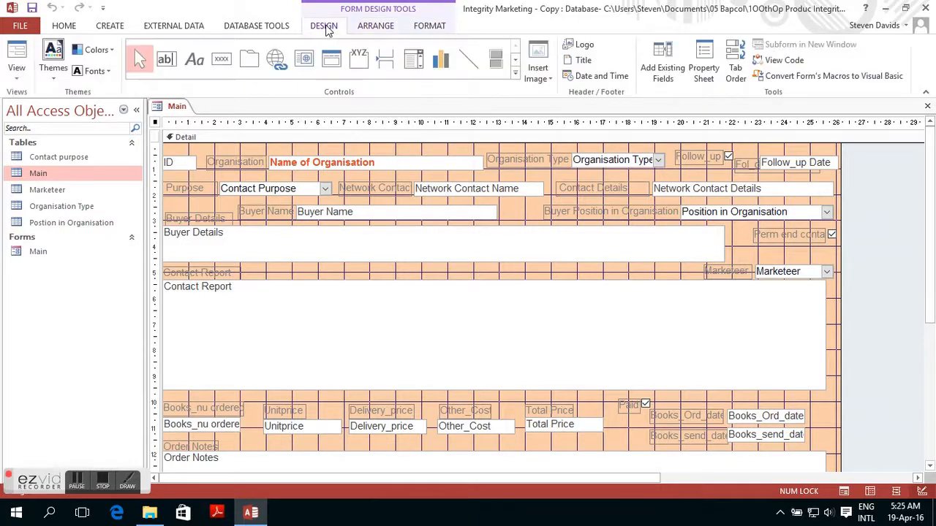
mouse_move(891, 497)
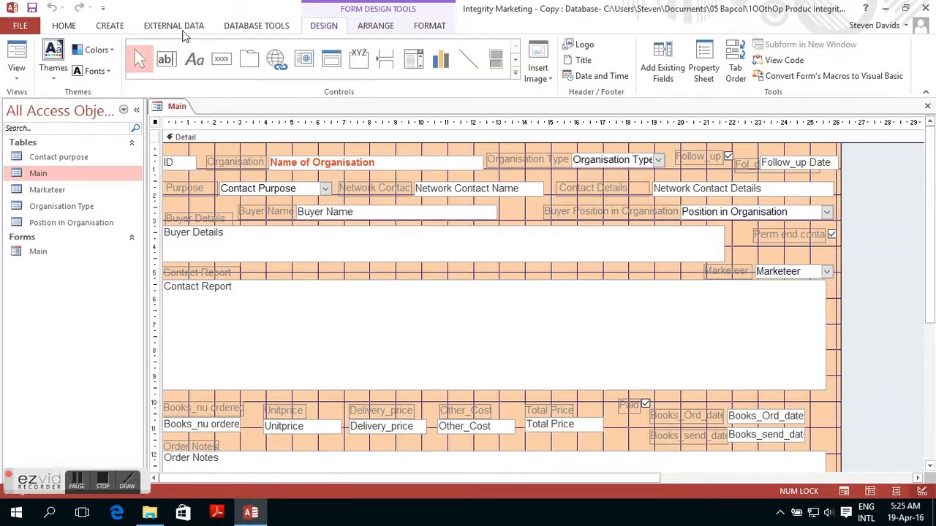
click(172, 26)
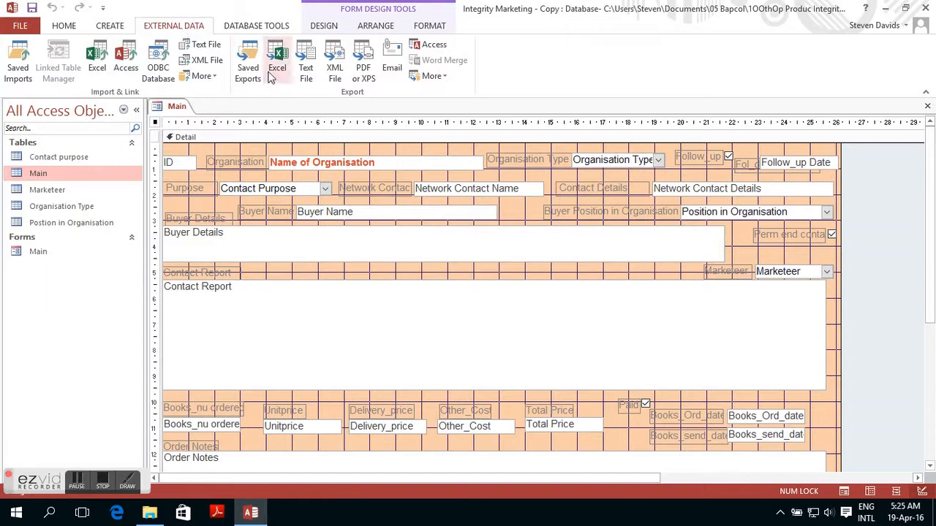
mouse_move(278, 58)
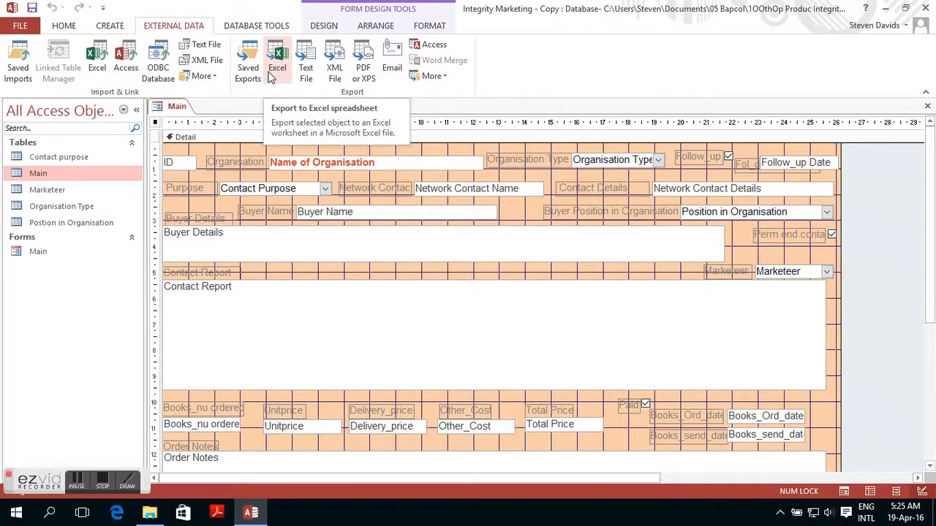
mouse_move(246, 29)
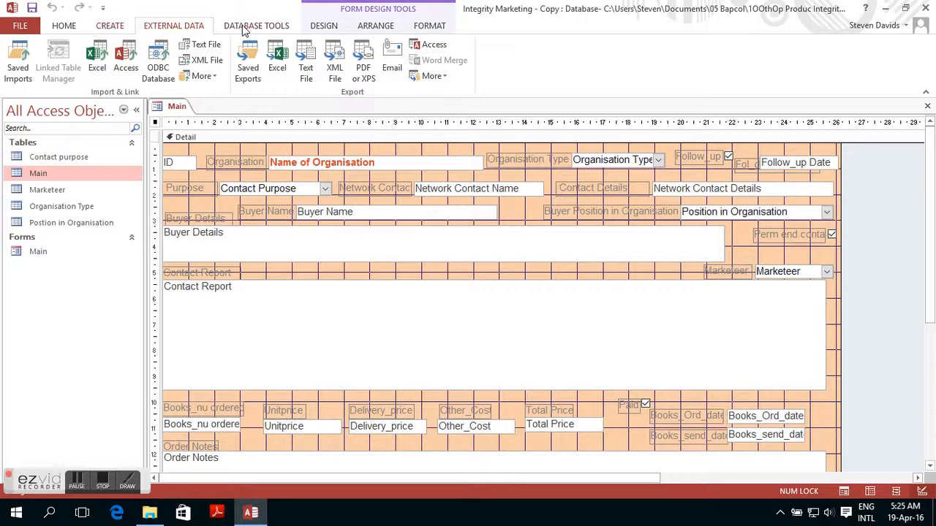
click(256, 24)
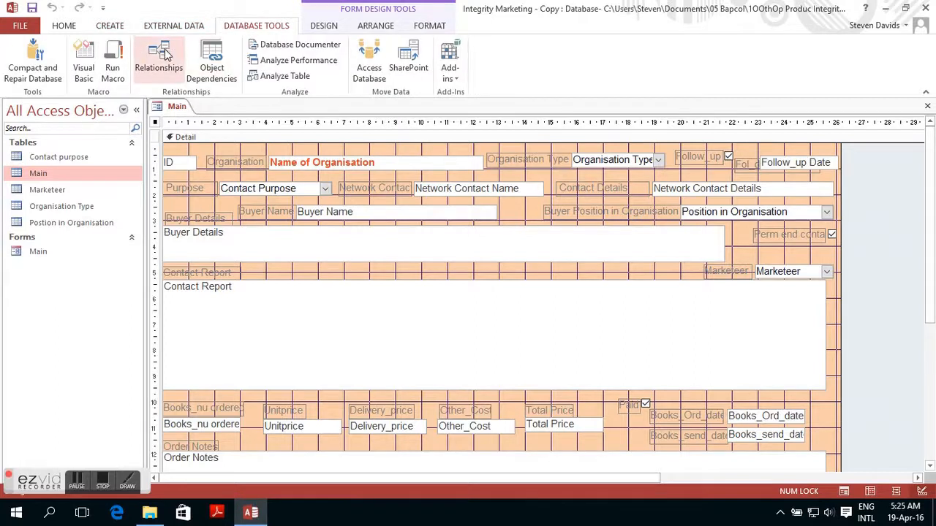
click(158, 62)
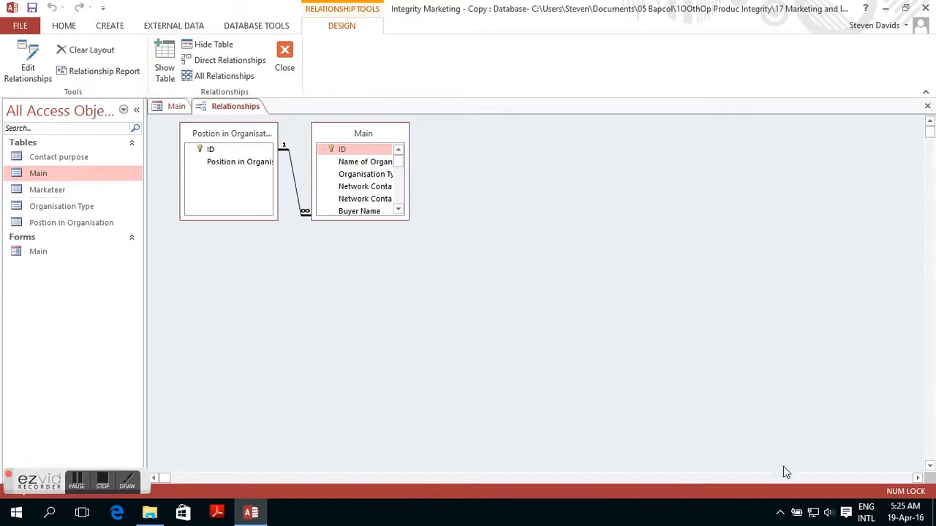
click(781, 512)
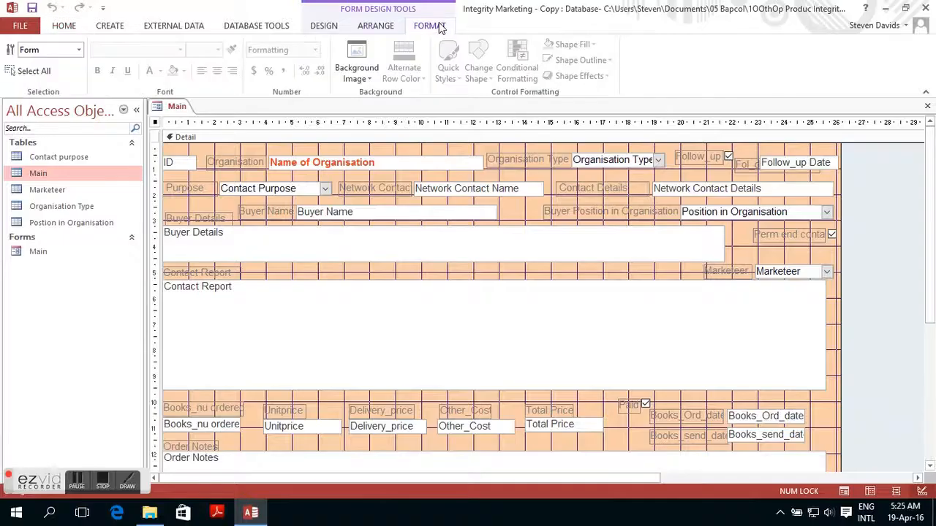
Cycle through the Design, External Data and Database Tools ribbons above the Main form.
click(324, 27)
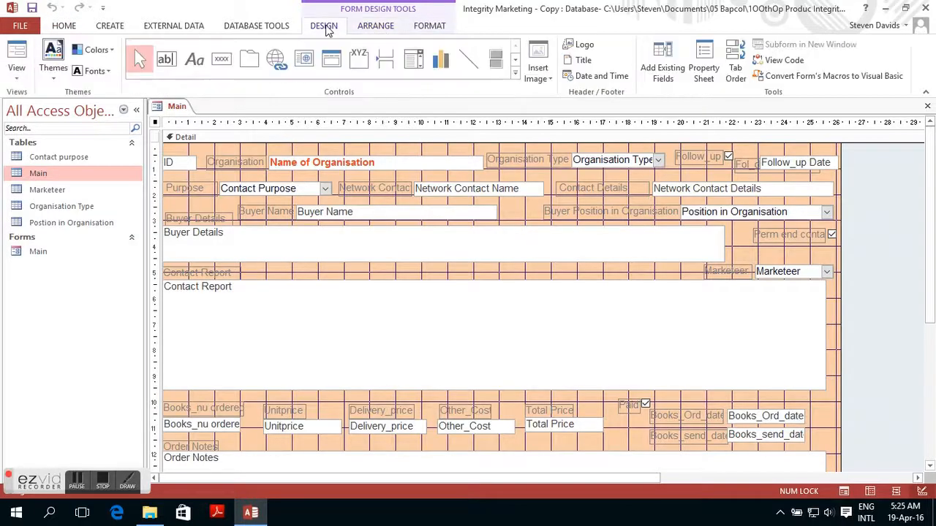
mouse_move(883, 500)
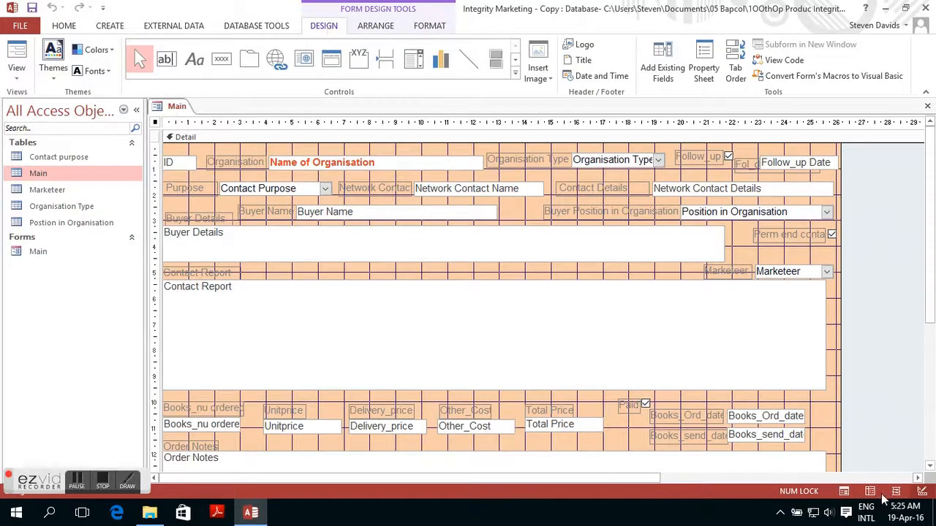
mouse_move(183, 35)
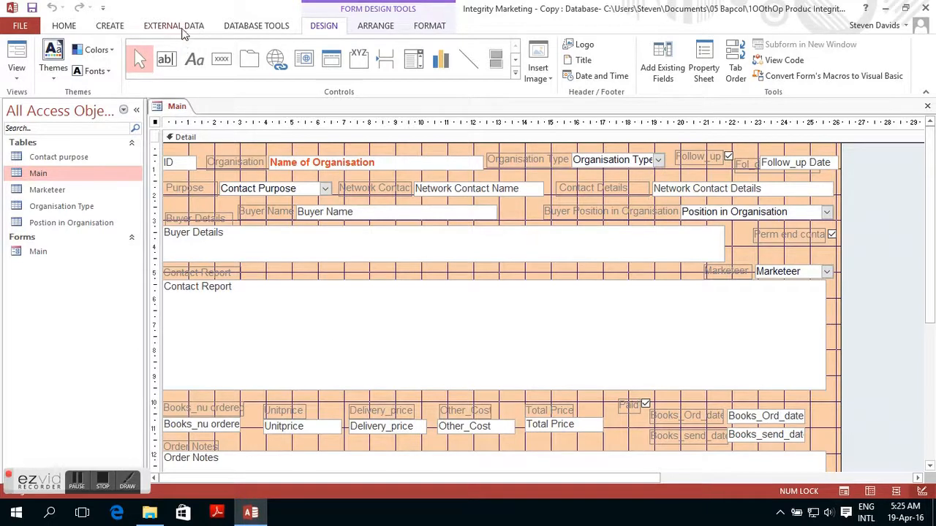
click(173, 26)
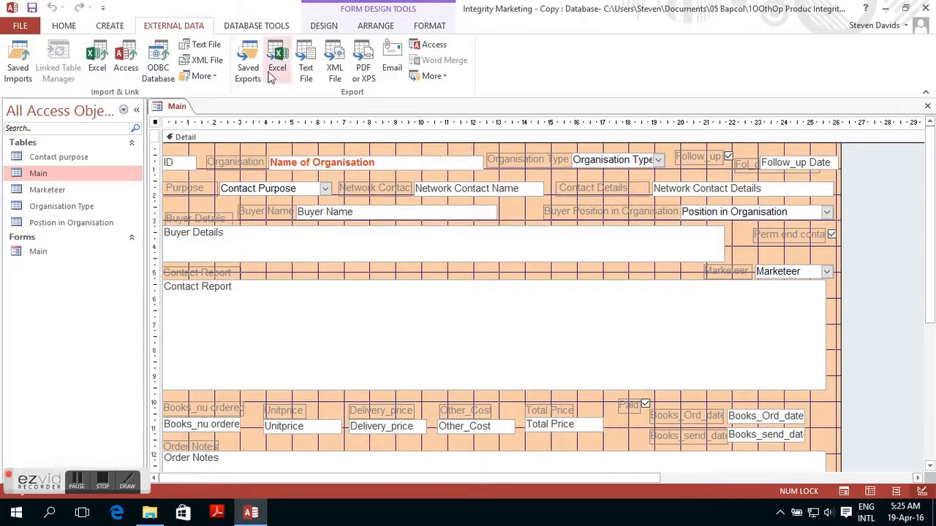
mouse_move(278, 59)
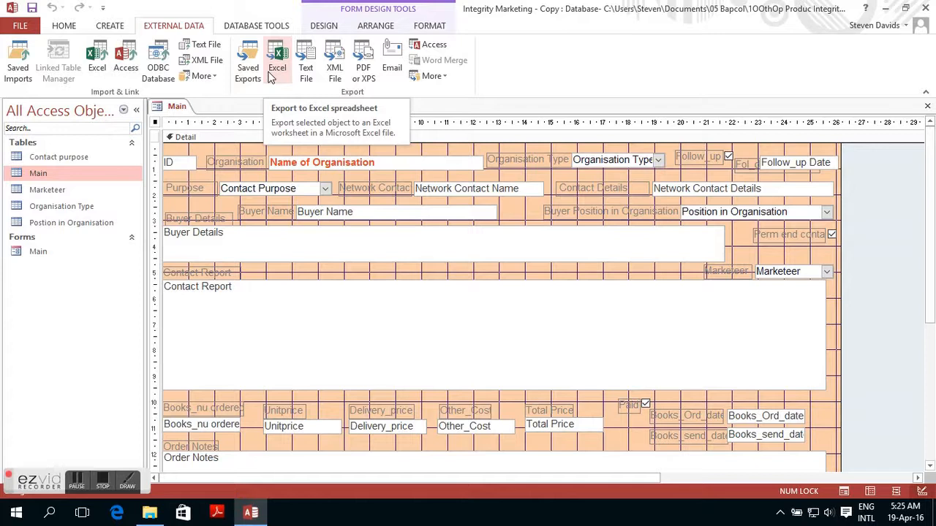
mouse_move(246, 29)
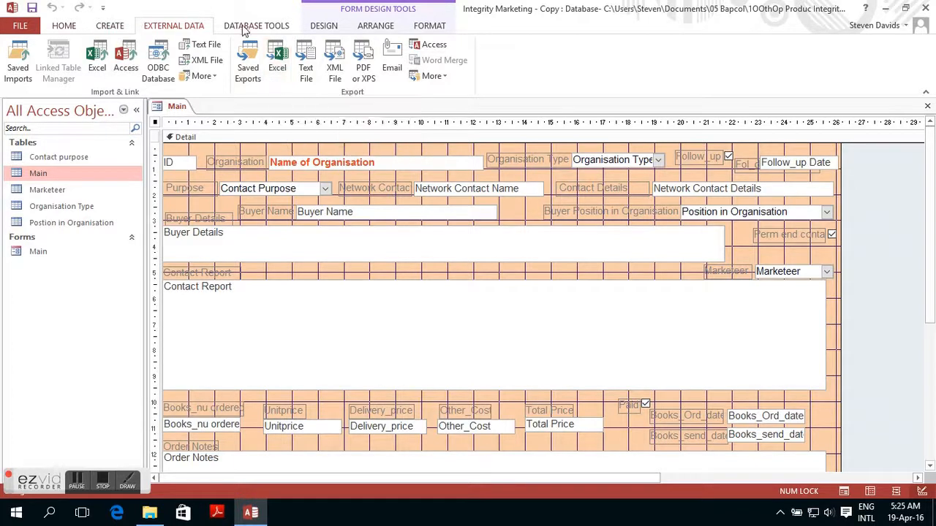
click(256, 25)
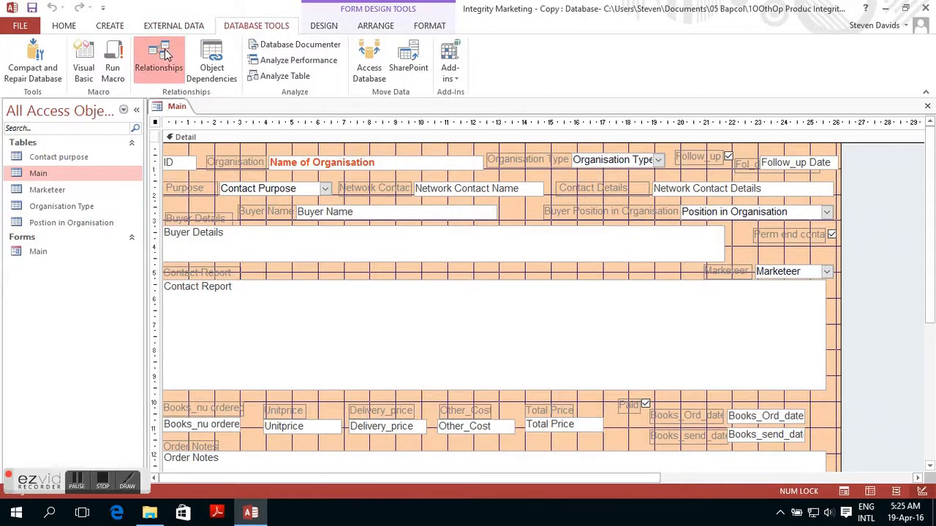
Show the Relationships window linking Position in Organisation to Main, with Contact purpose opened.
click(158, 62)
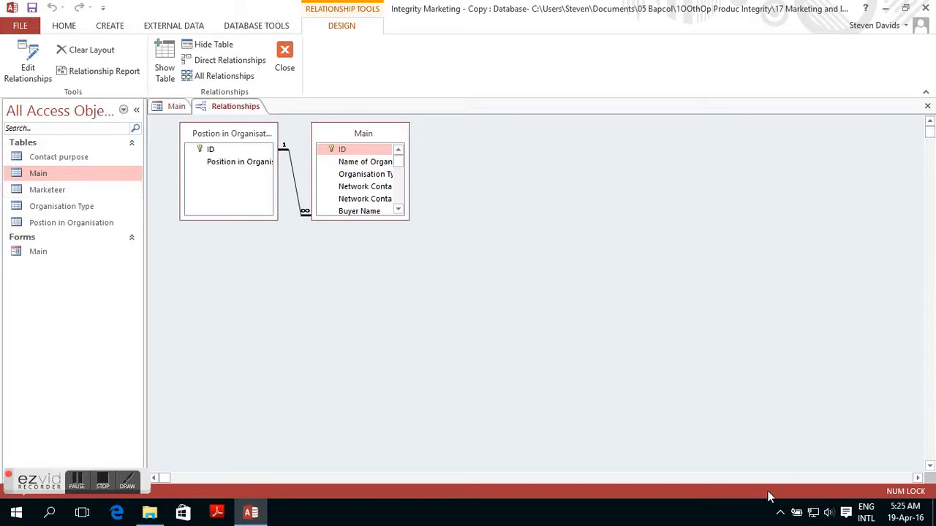
click(781, 512)
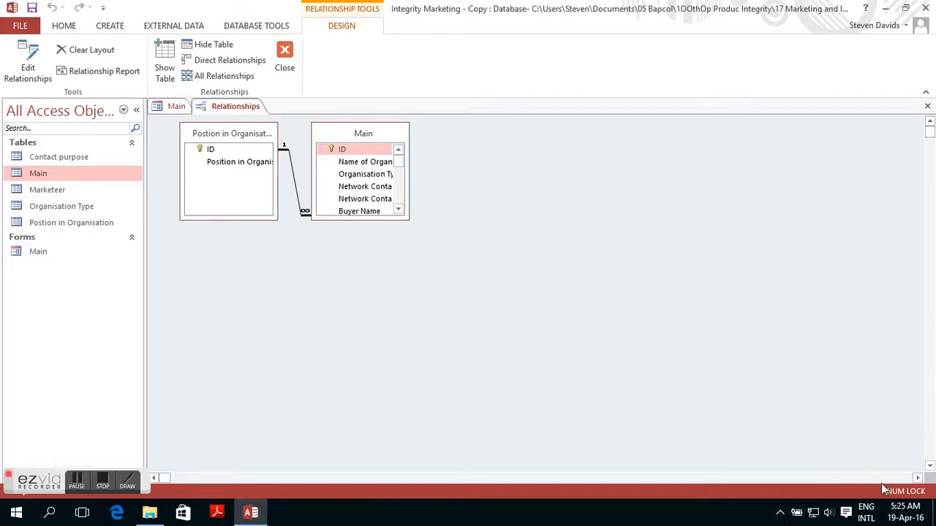
click(866, 509)
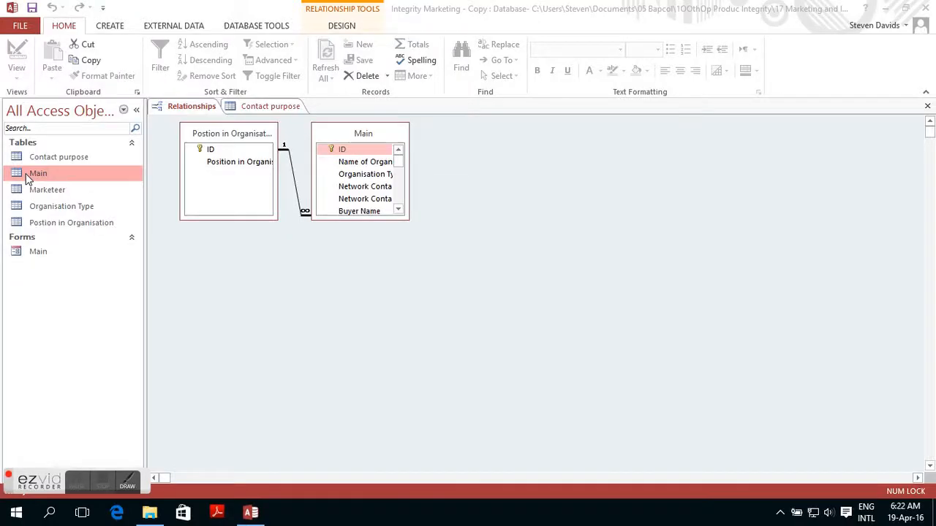
Bring the Main table into Design view and select the Organisation Type field.
right_click(38, 173)
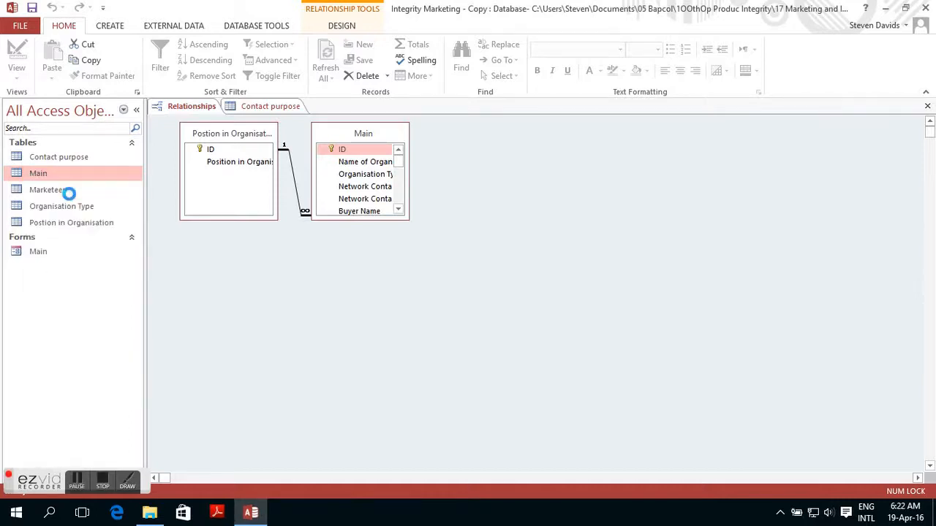
double_click(38, 173)
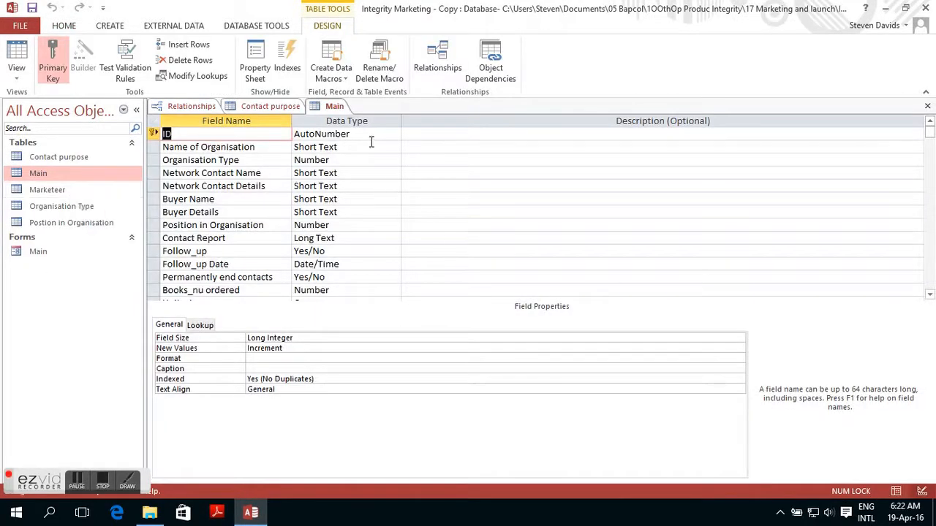
click(344, 134)
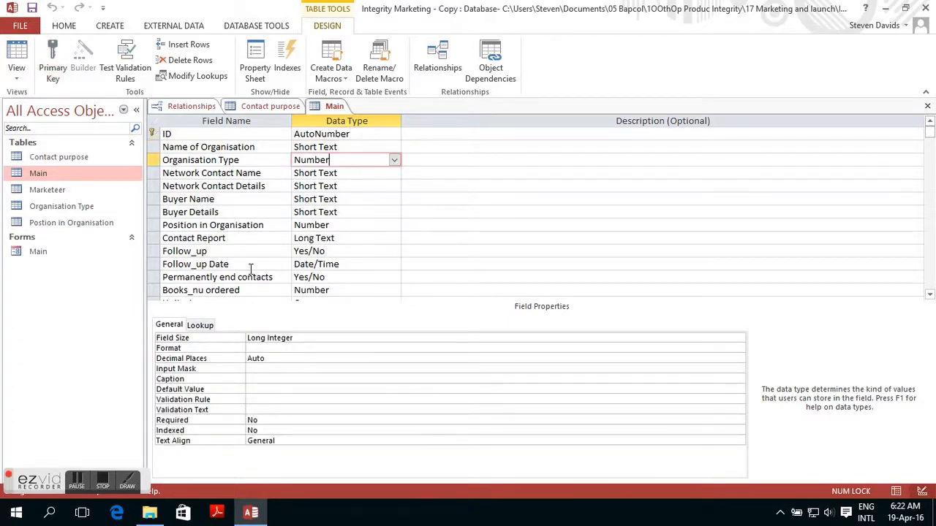
click(198, 325)
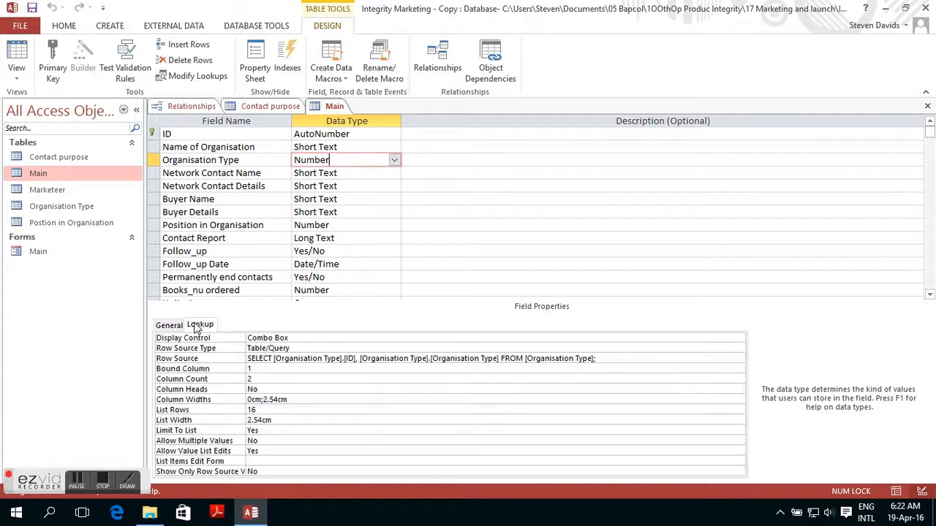
Review Organisation Type's Lookup and General properties, then the Buyer Name field's properties.
click(170, 324)
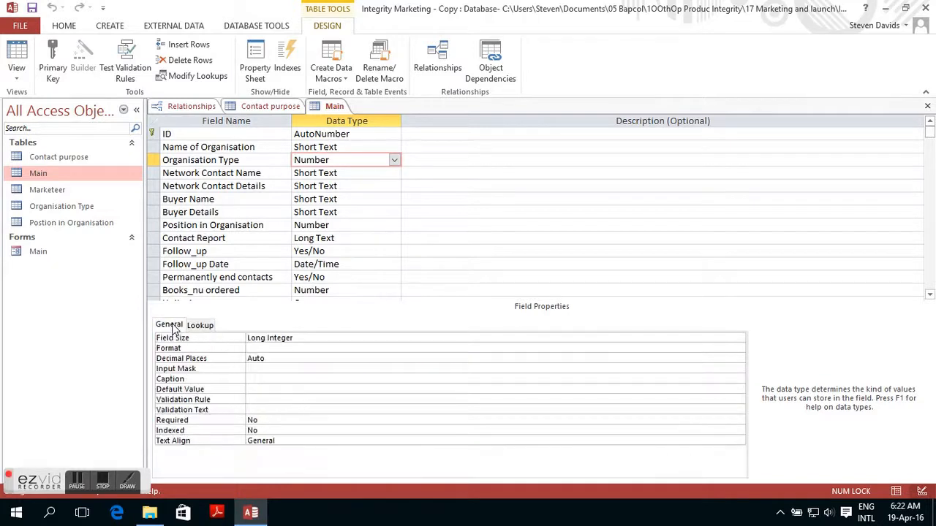
click(343, 225)
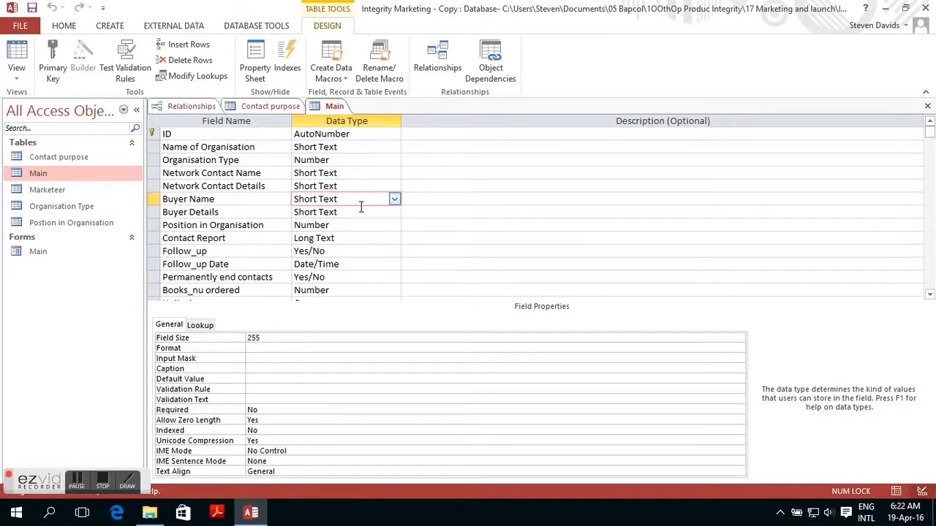
click(343, 278)
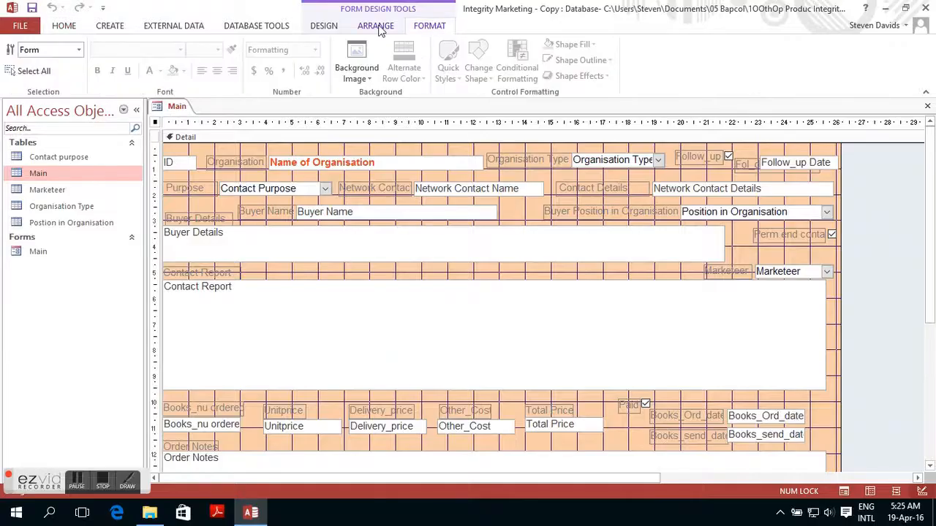
Browse the Design, External Data and Database Tools ribbons again over the Main form.
click(325, 26)
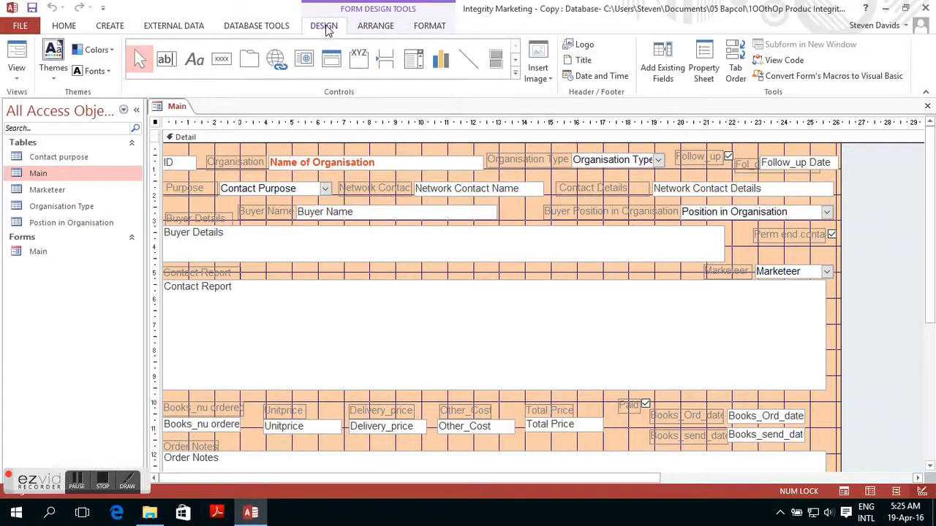
mouse_move(410, 348)
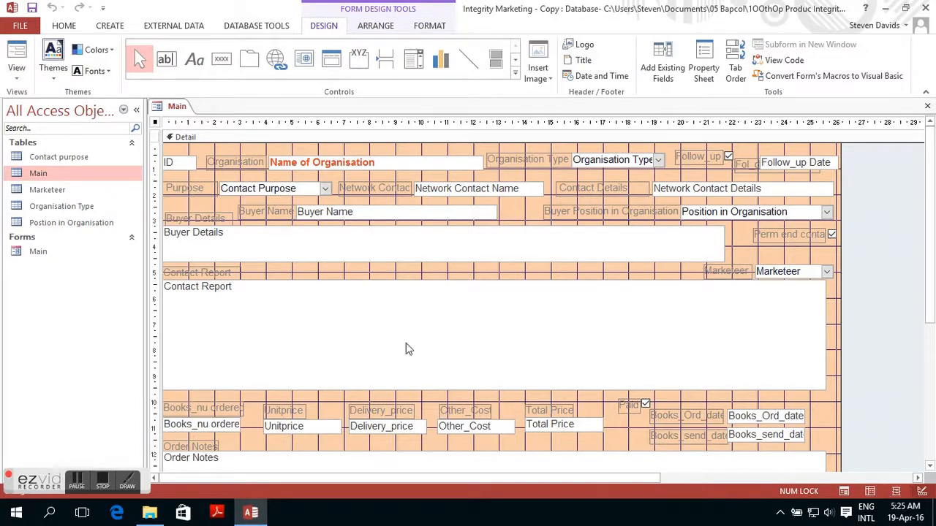
click(173, 27)
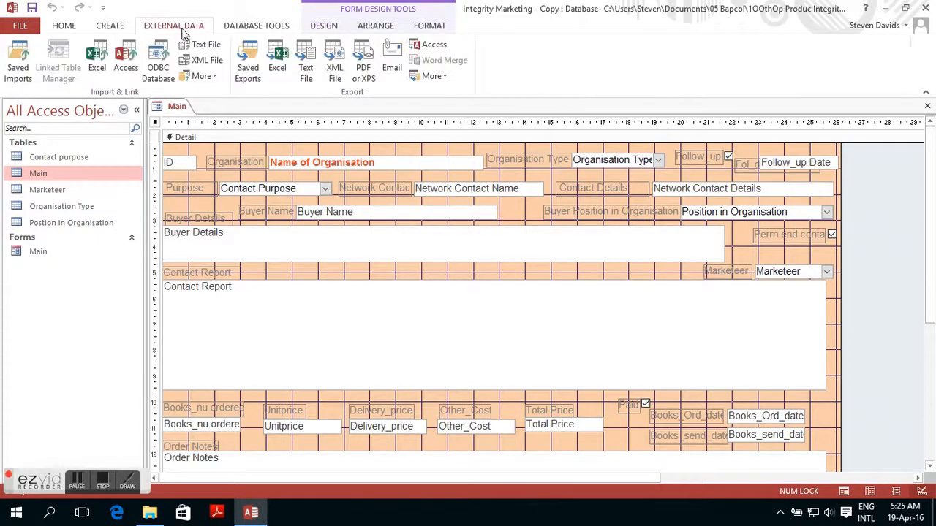
mouse_move(278, 59)
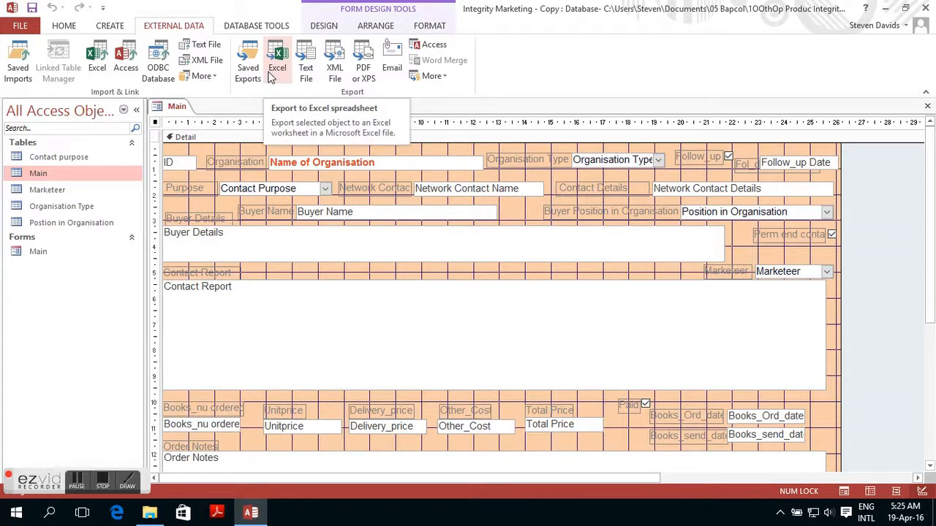
click(256, 27)
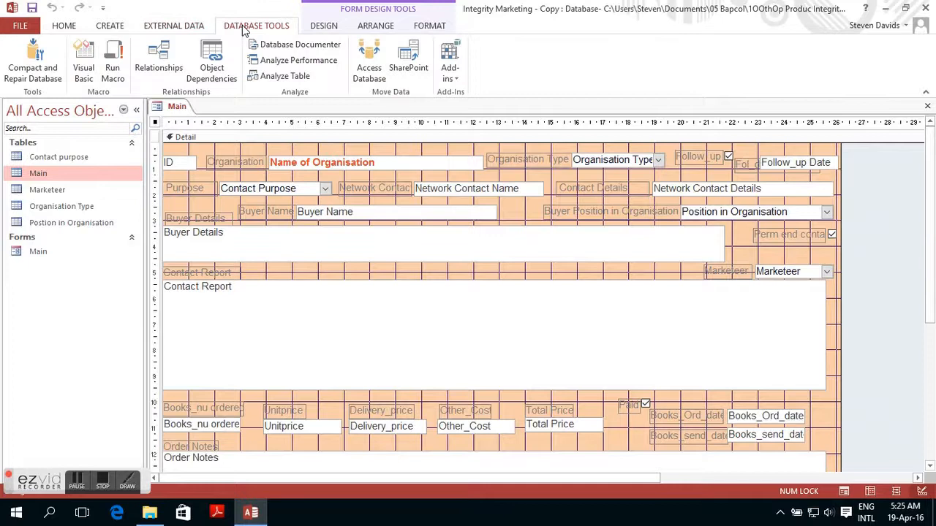
Return to the Relationships diagram linking Position in Organisation to Main.
click(158, 59)
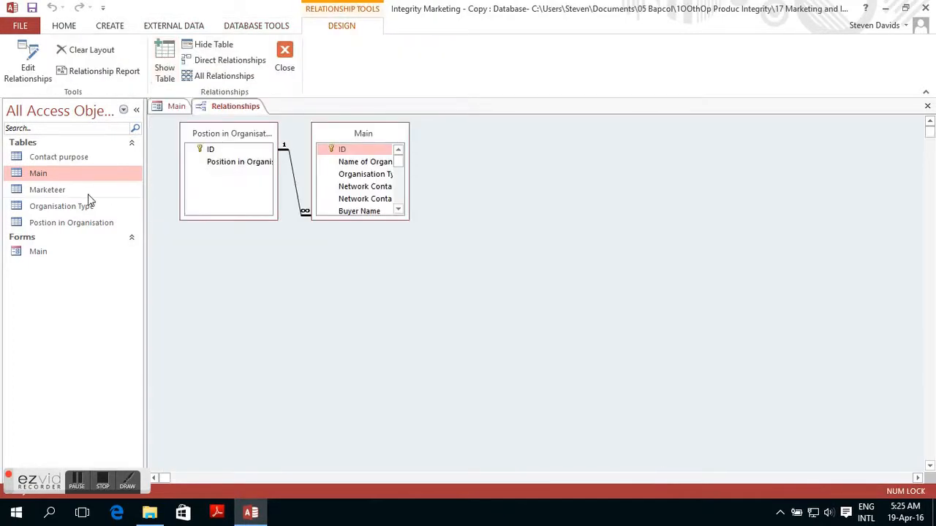
mouse_move(46, 191)
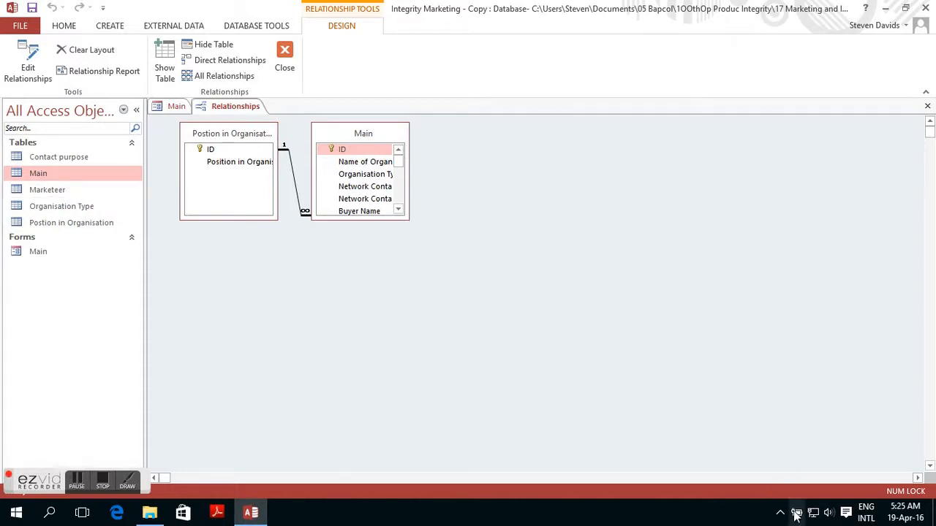
click(795, 511)
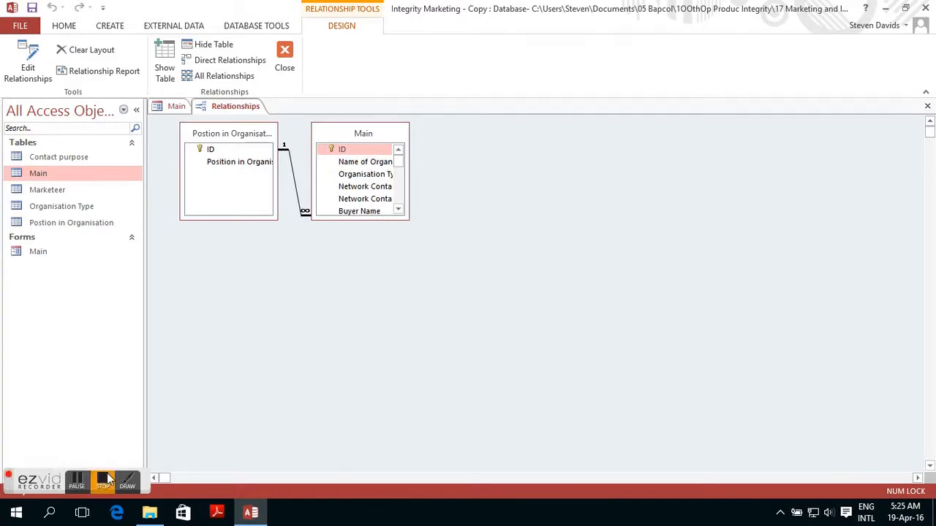
mouse_move(76, 481)
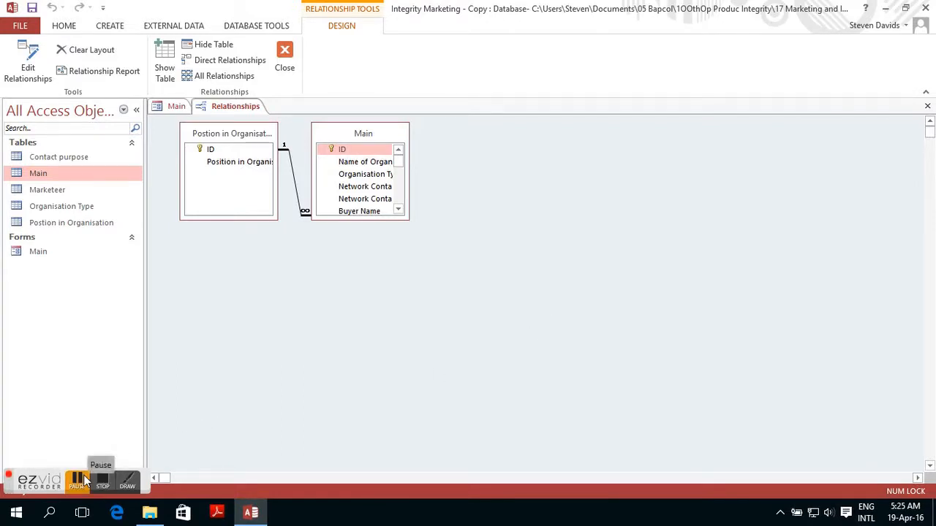